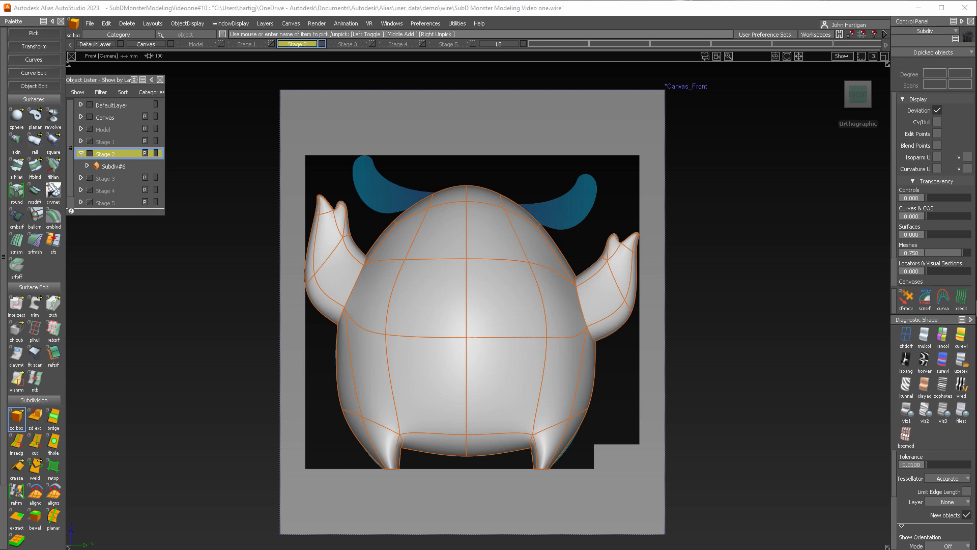
mouse_move(589, 209)
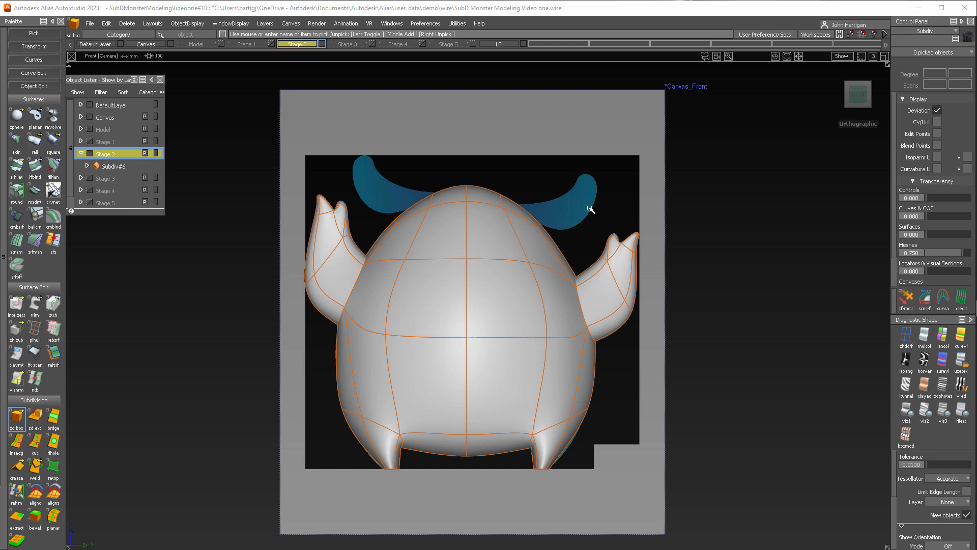
mouse_move(591, 299)
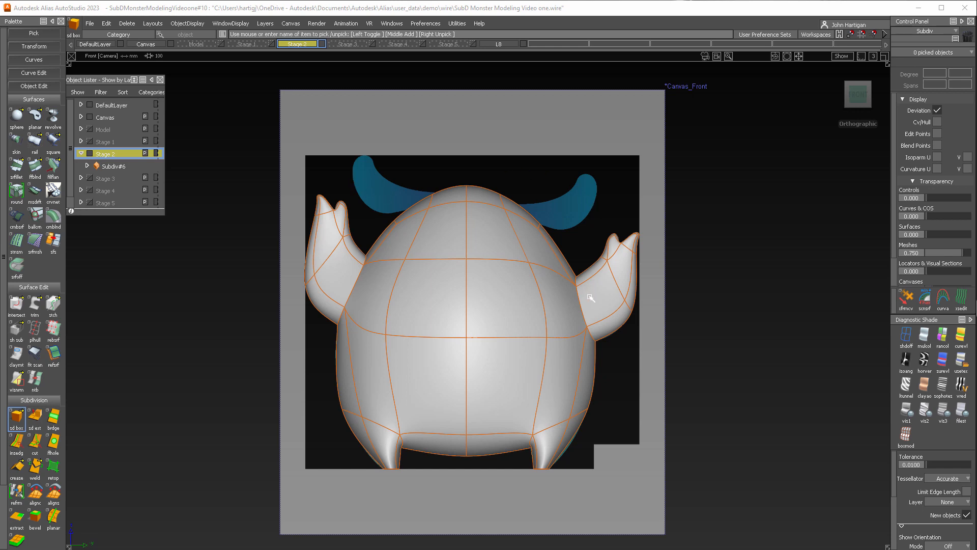
mouse_move(715, 292)
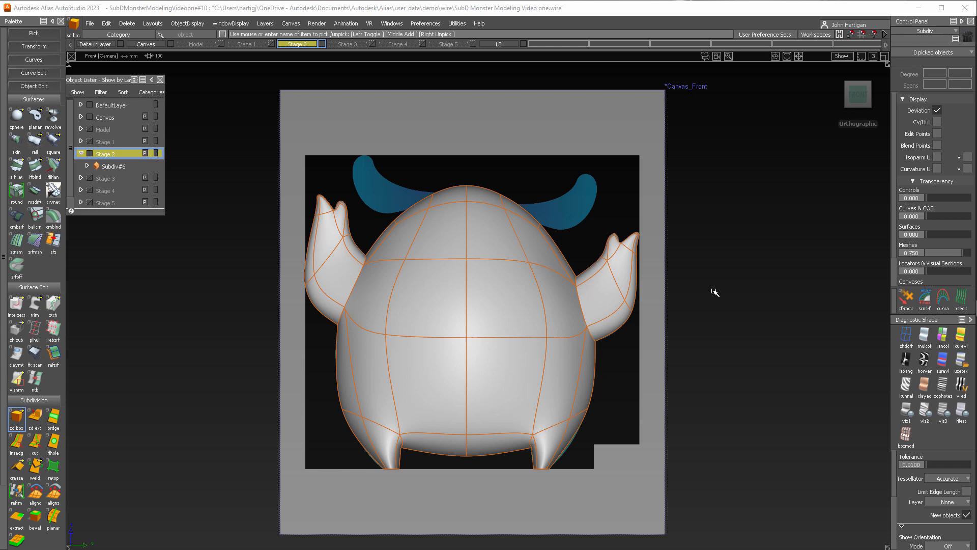
mouse_move(439, 283)
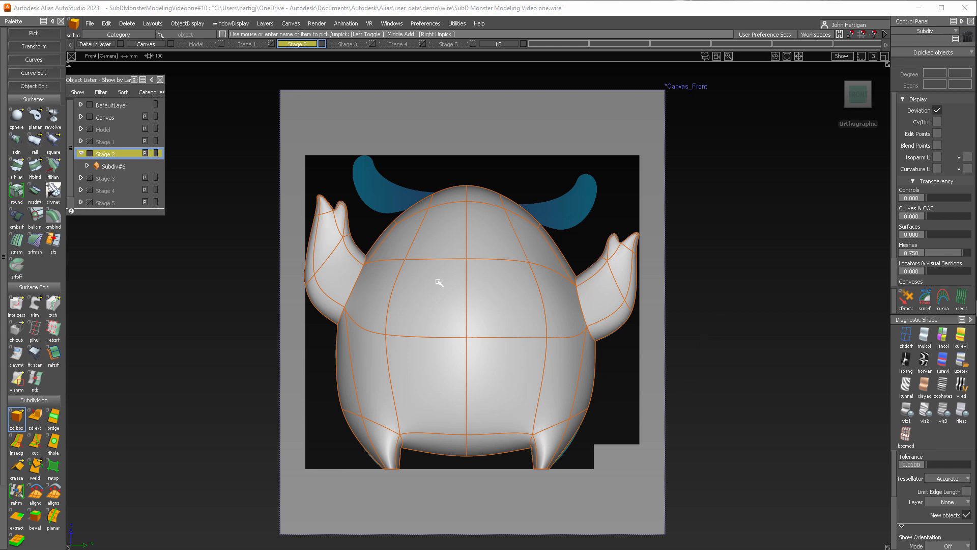
Hide the monster body Subdiv#6 and create a new SubD box, Subdiv#25, beside the sketch
right_click(115, 166)
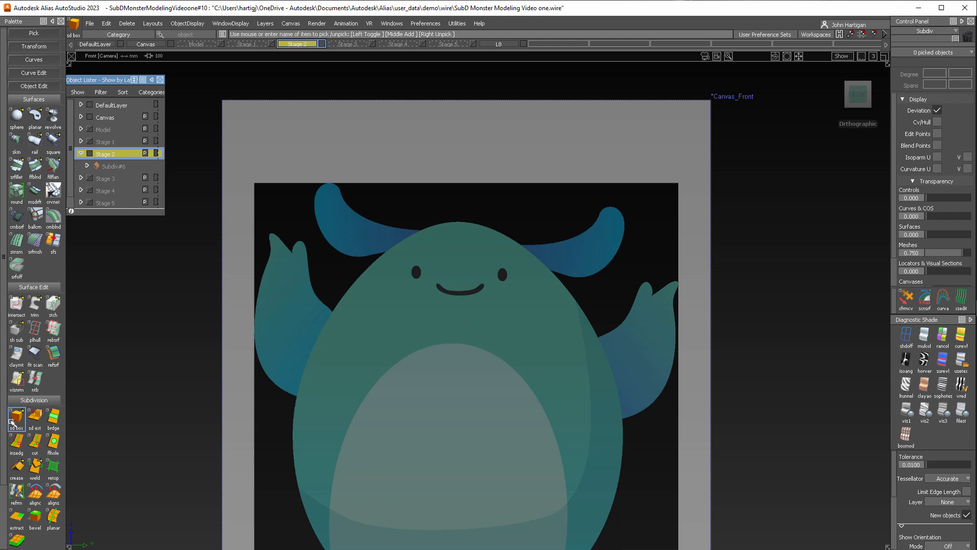
click(15, 416)
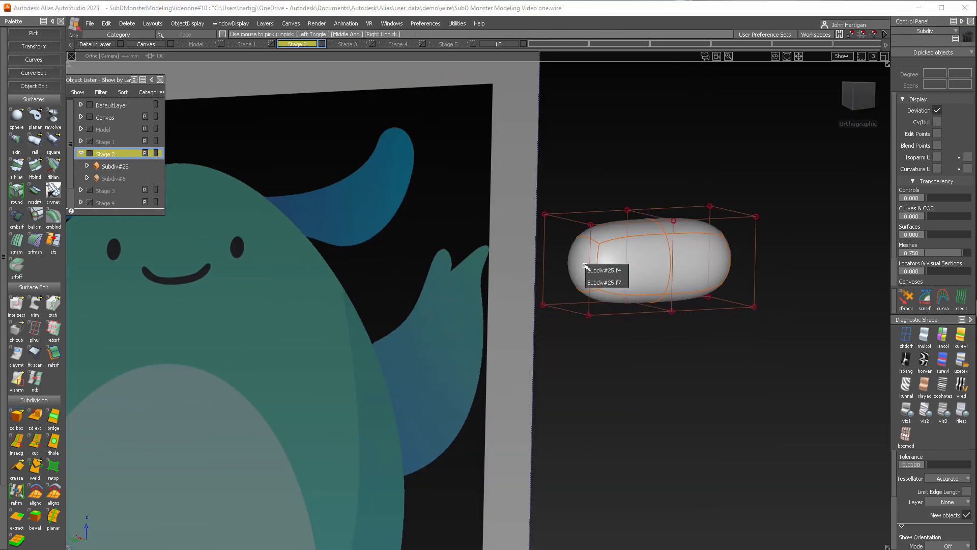
Reposition Subdiv#25 over the right horn and pick its vertices to bend it into a curved horn
click(585, 266)
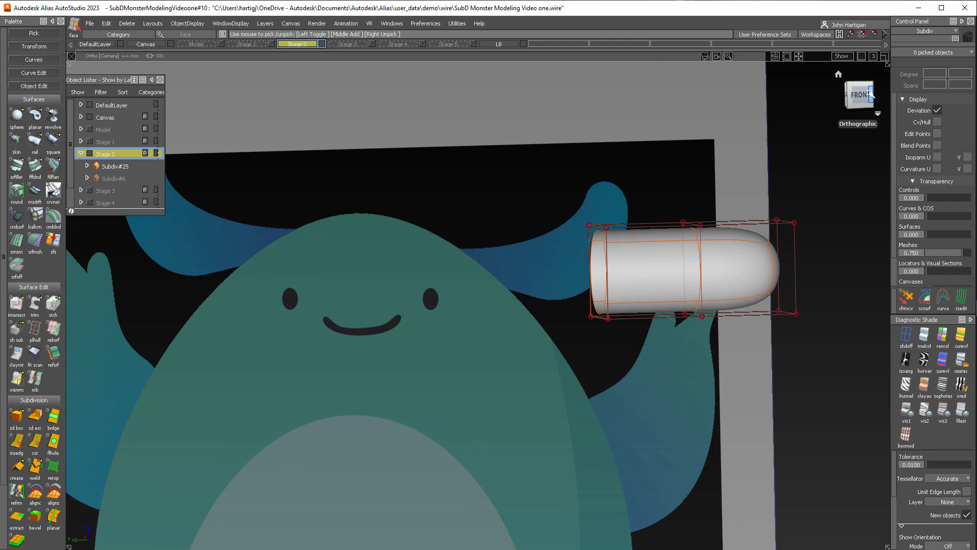
right_click(589, 355)
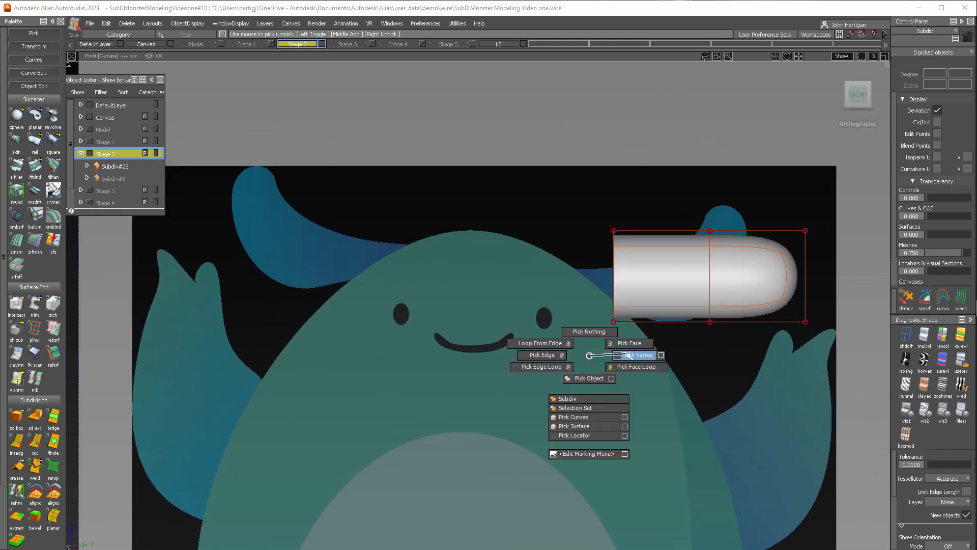
click(639, 354)
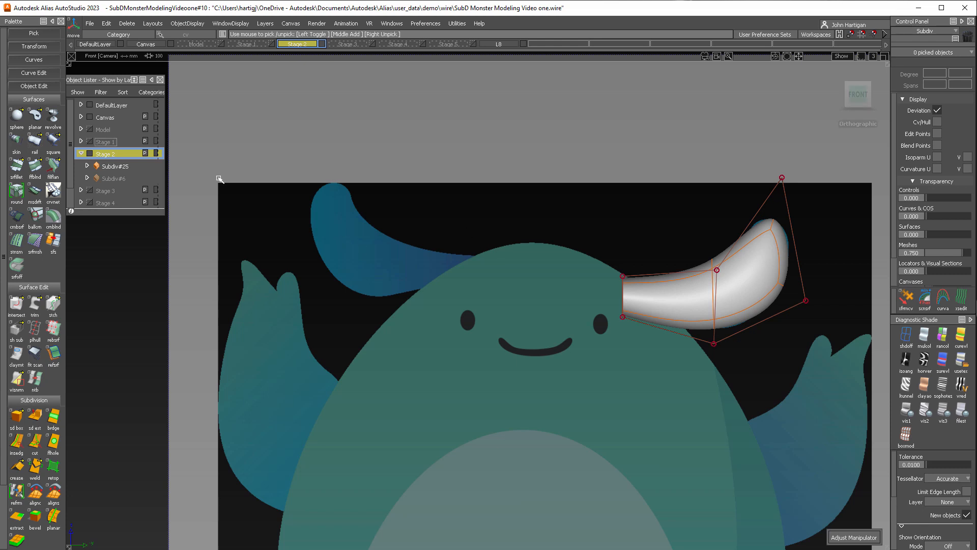
Duplicate the right horn as Subdiv#26, mirror it left and fit its vertices to the left horn
click(717, 287)
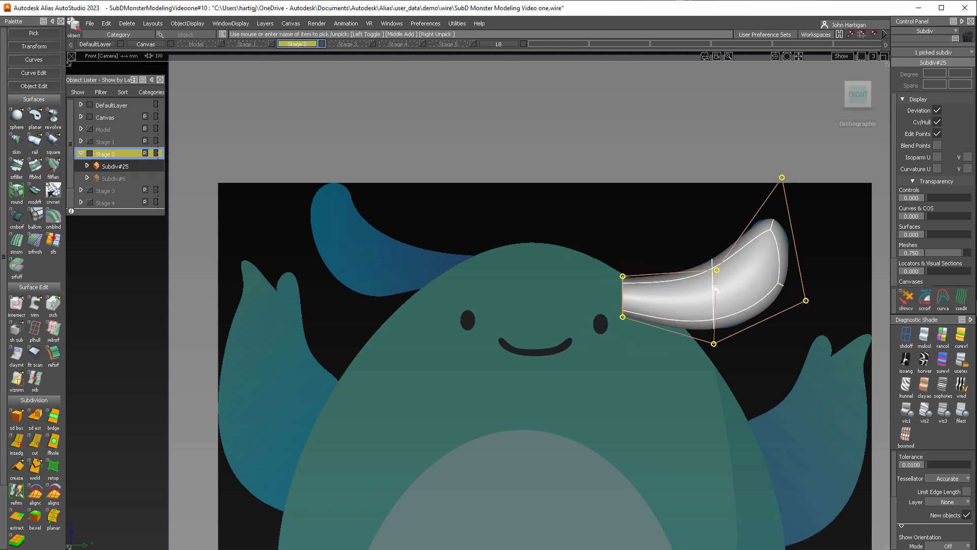
click(106, 24)
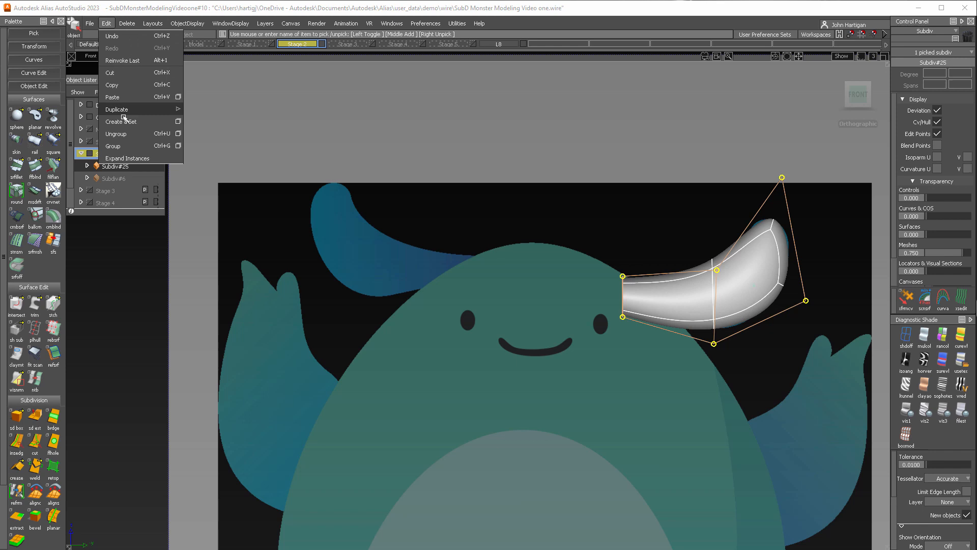
click(116, 109)
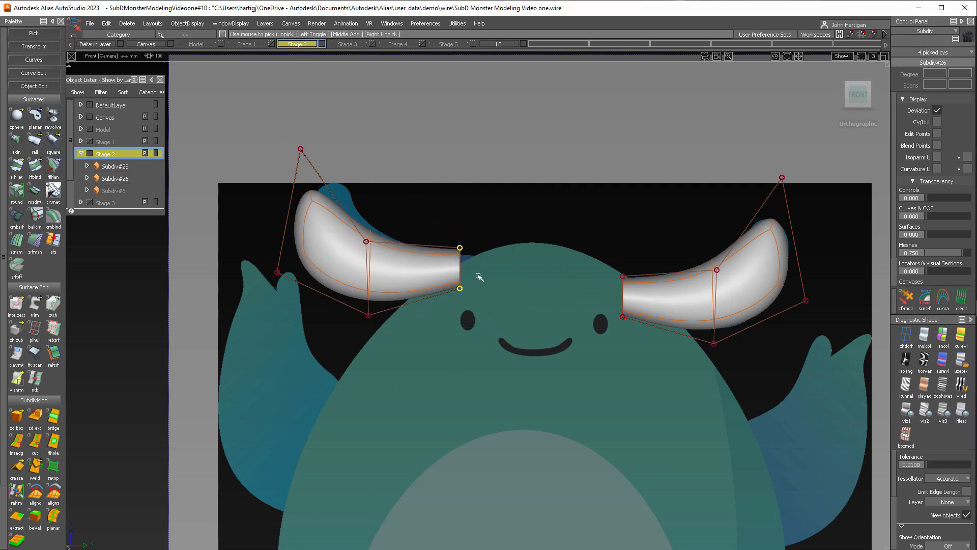
click(73, 27)
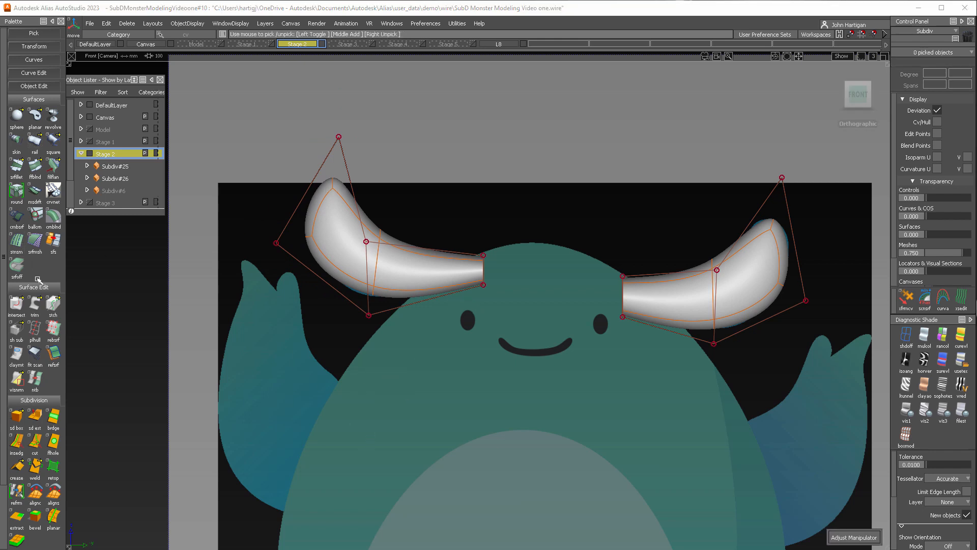
Unhide Subdiv#6 so both horns sit on the monster's head in perspective view
right_click(115, 190)
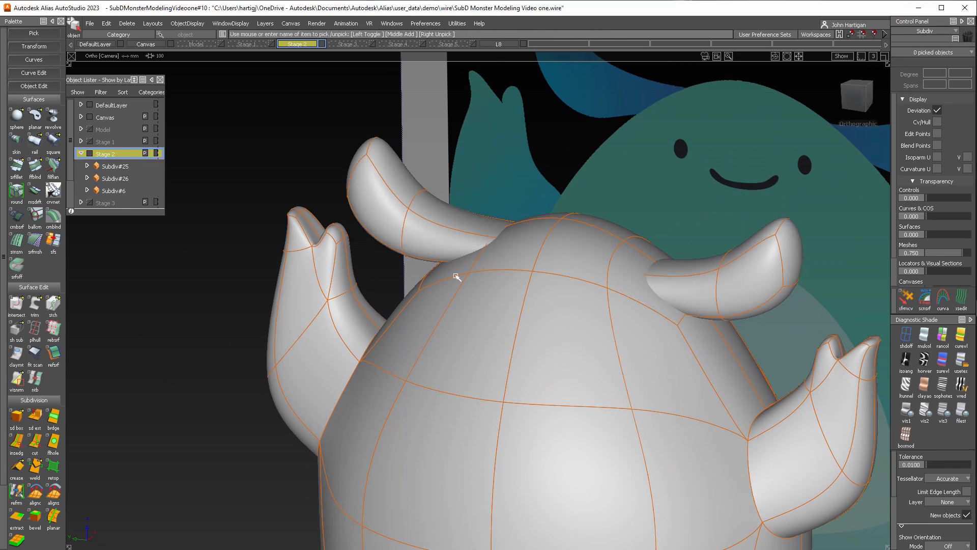
mouse_move(693, 291)
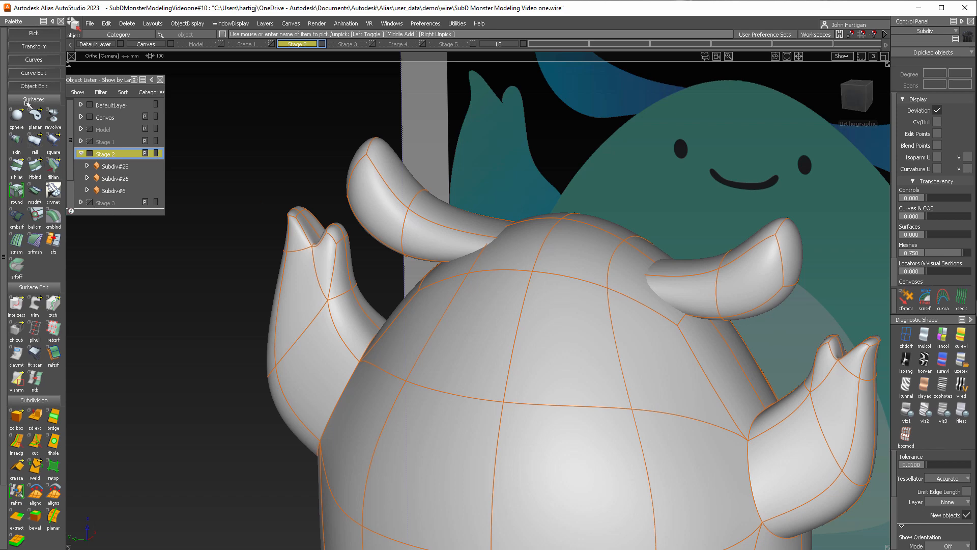
Build Fillet#10 and Fillet#11 blending each horn base into the body, then inspect them
click(16, 164)
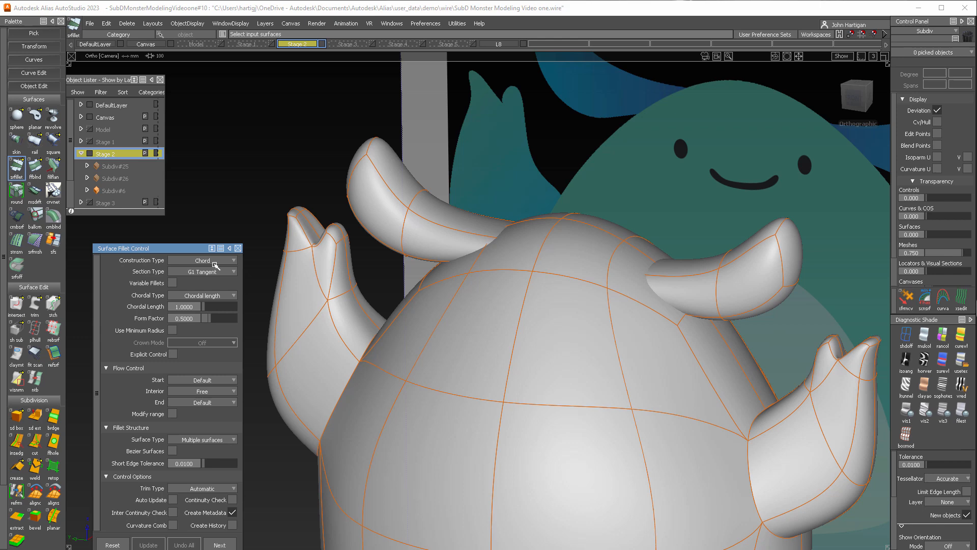
mouse_move(202, 315)
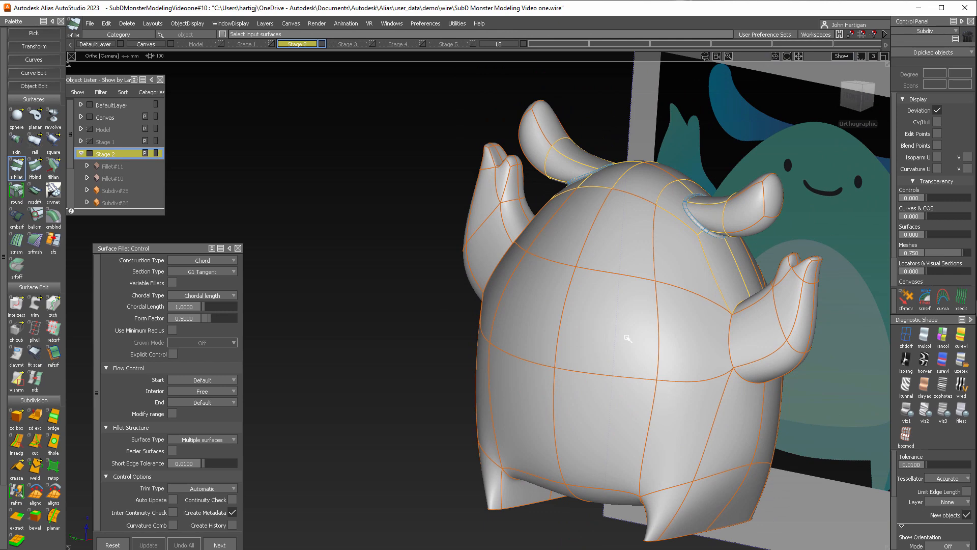
drag(623, 337, 599, 277)
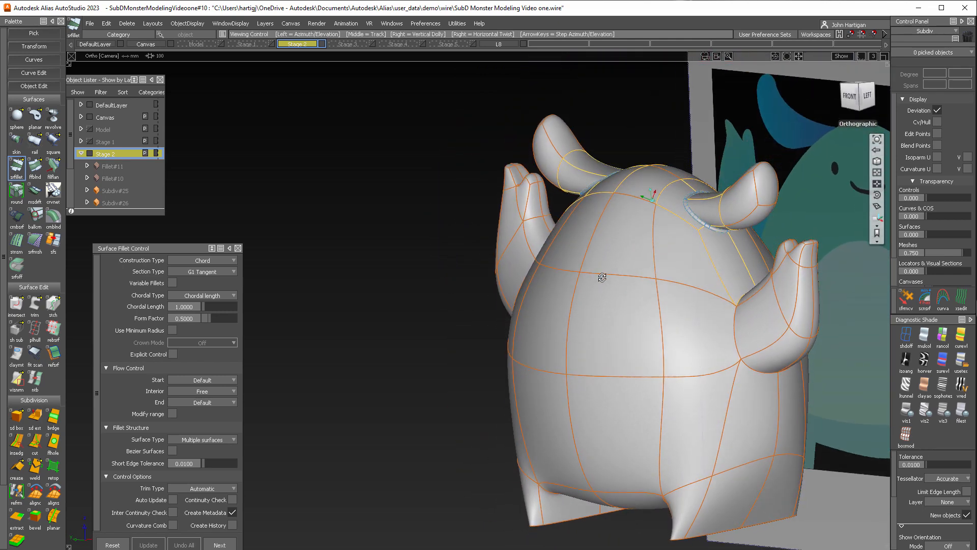